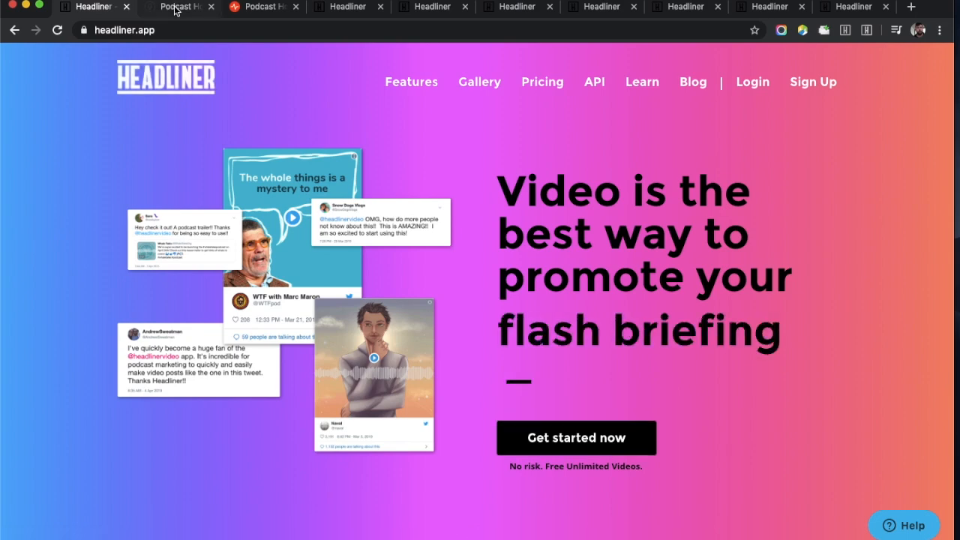
# Visit the Castos and Podigee hosting tabs, then return to Headliner's Automations page.
pyautogui.click(180, 7)
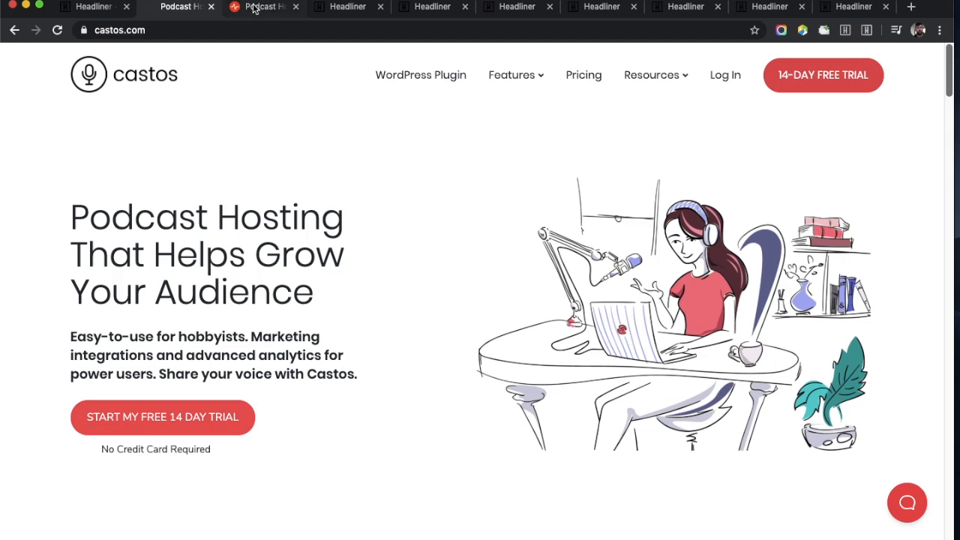
pyautogui.click(262, 6)
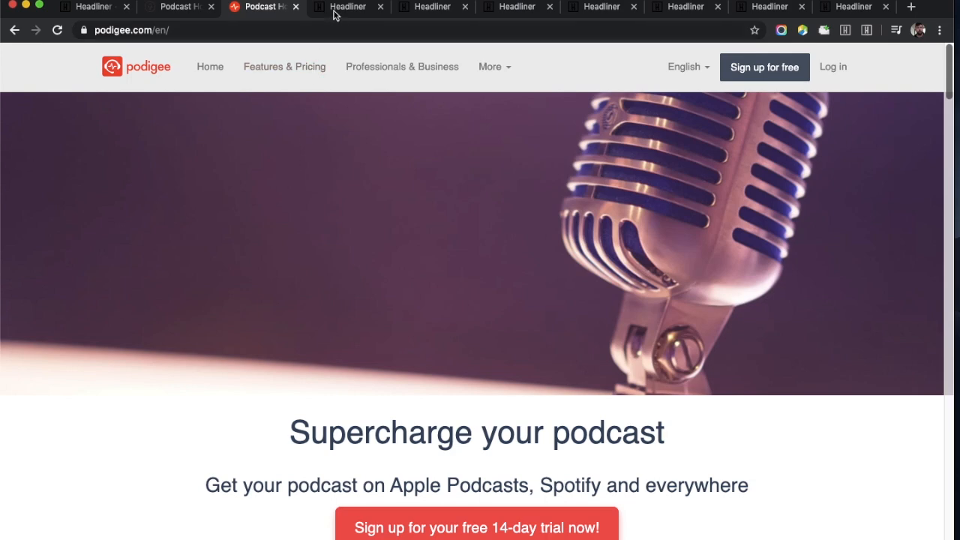
pyautogui.click(347, 6)
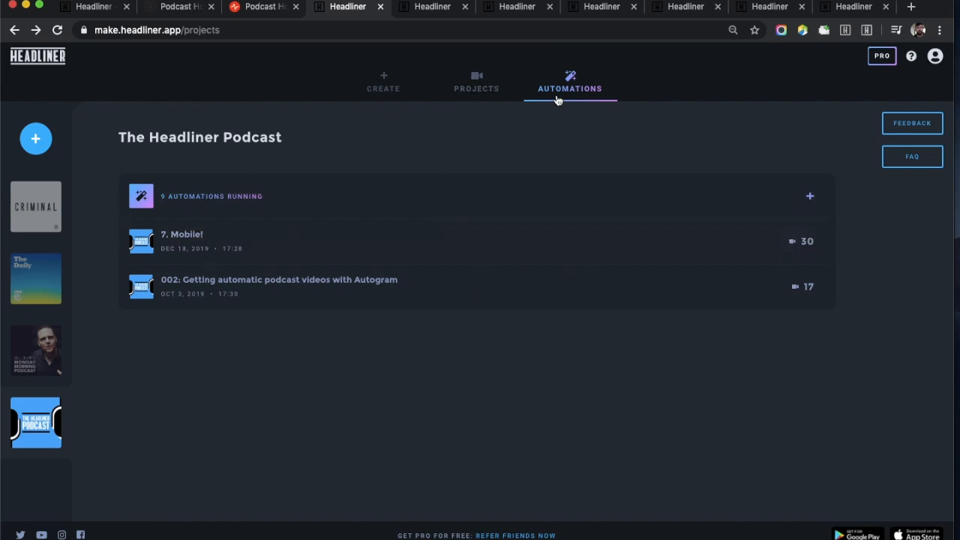
pyautogui.moveTo(126, 142)
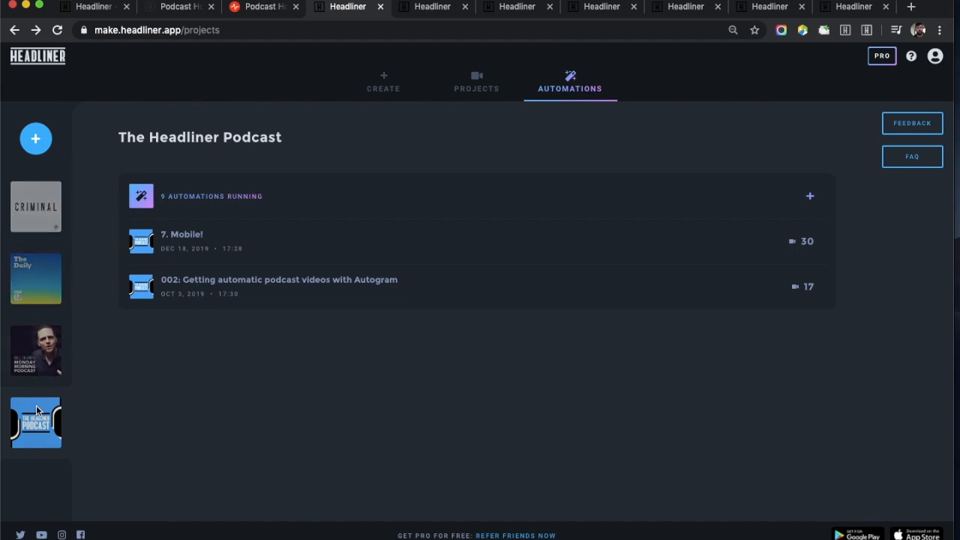
pyautogui.moveTo(91, 401)
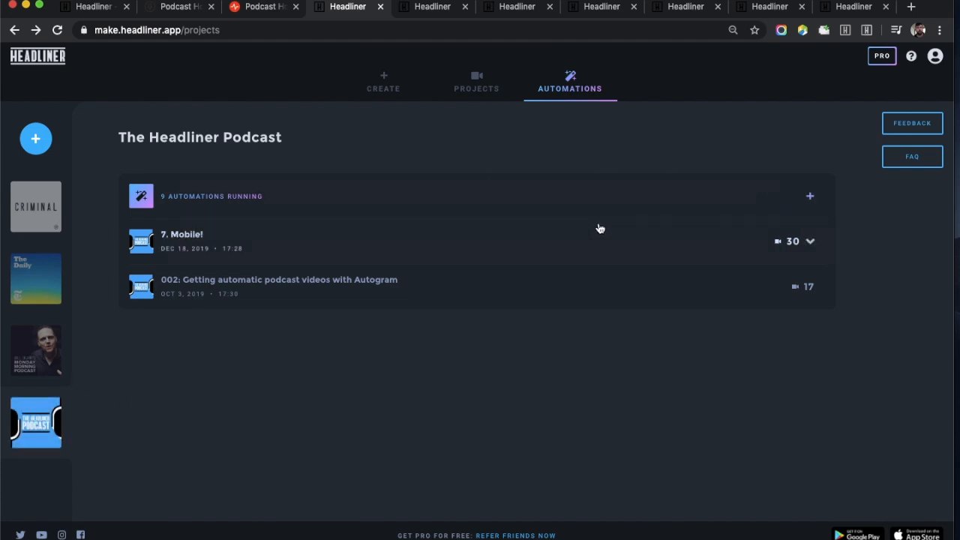
pyautogui.moveTo(35, 423)
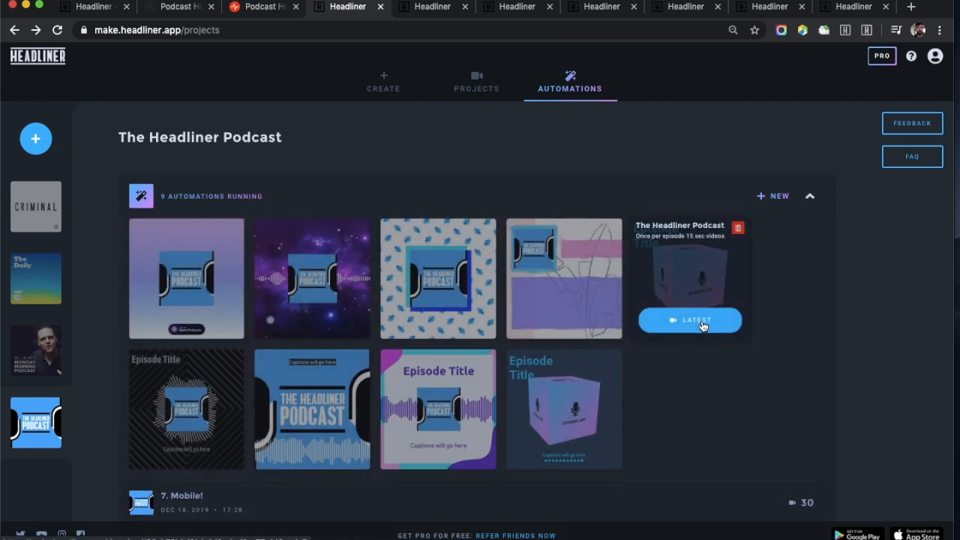
pyautogui.click(809, 195)
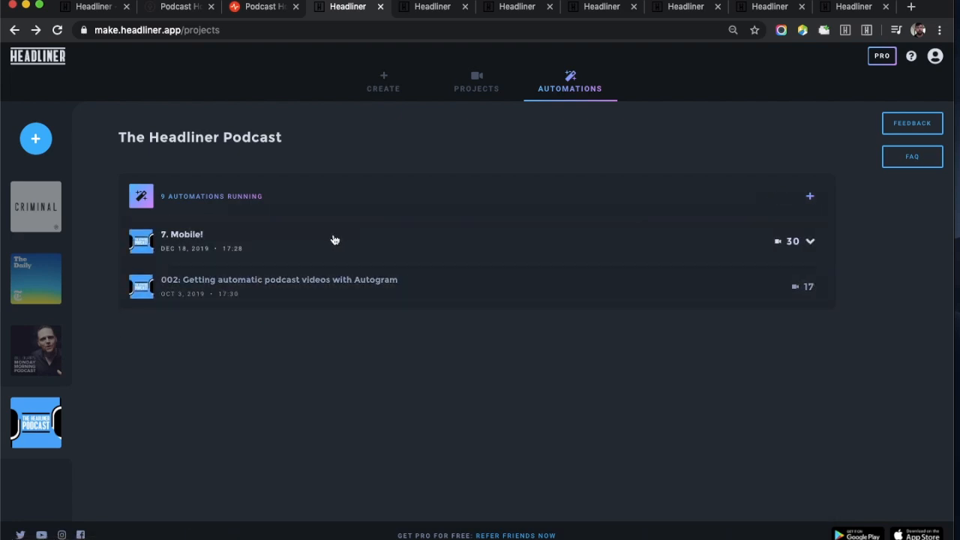
pyautogui.moveTo(814, 241)
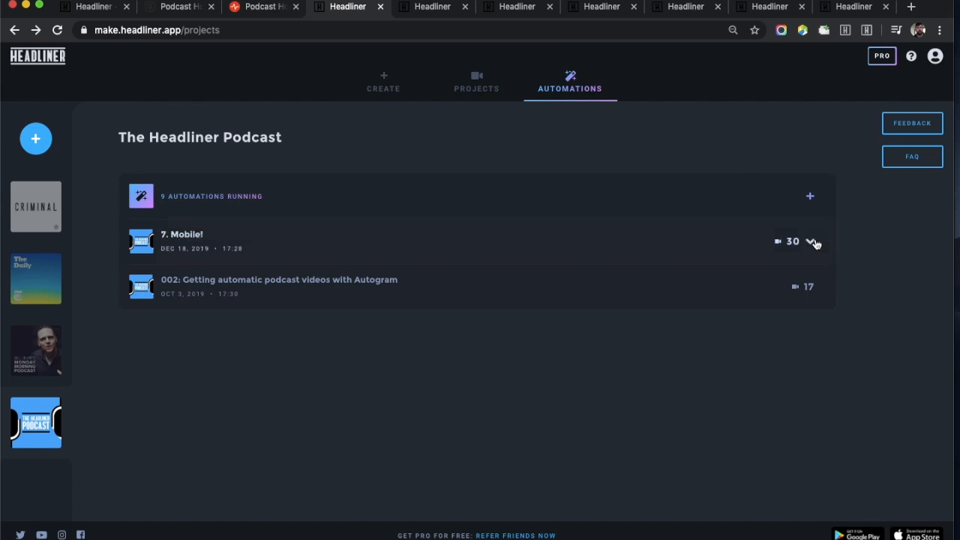
pyautogui.click(814, 241)
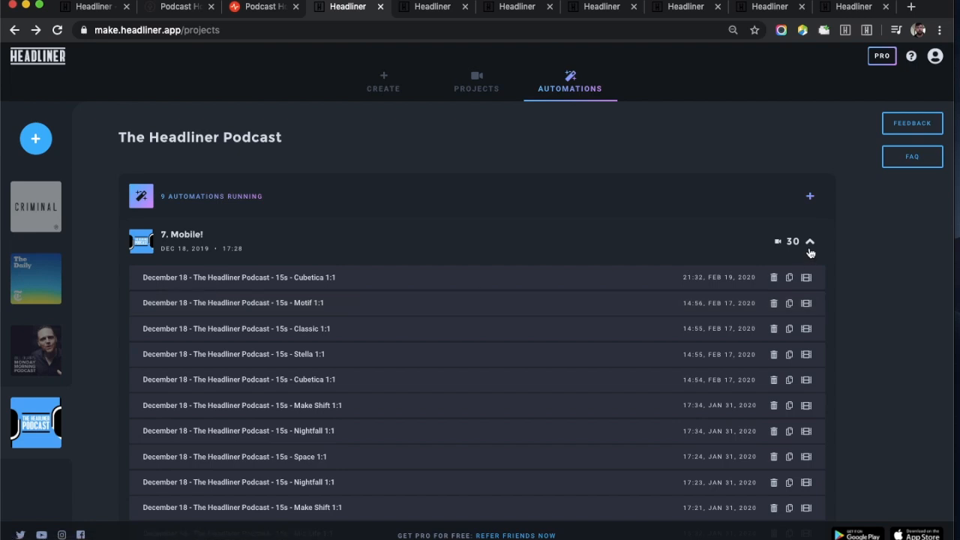
pyautogui.click(809, 240)
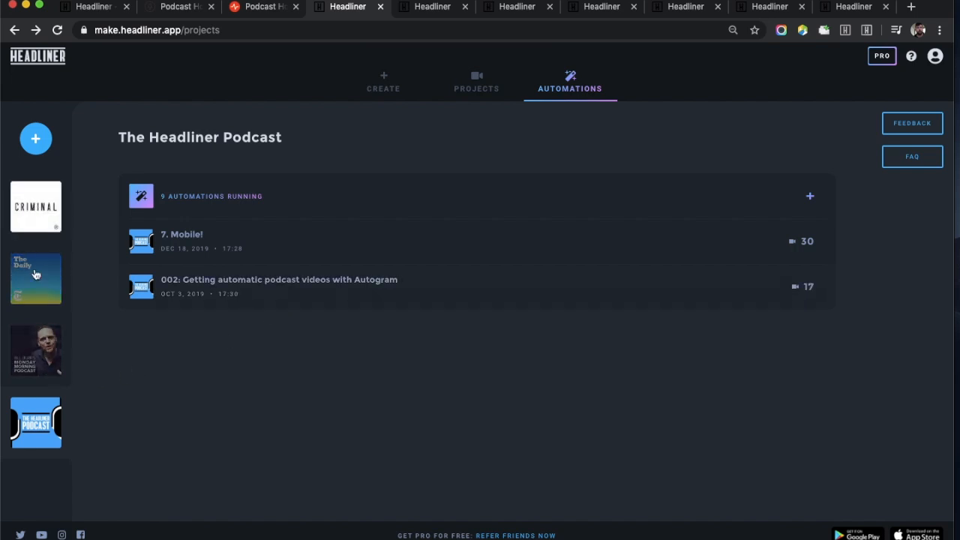
pyautogui.moveTo(131, 389)
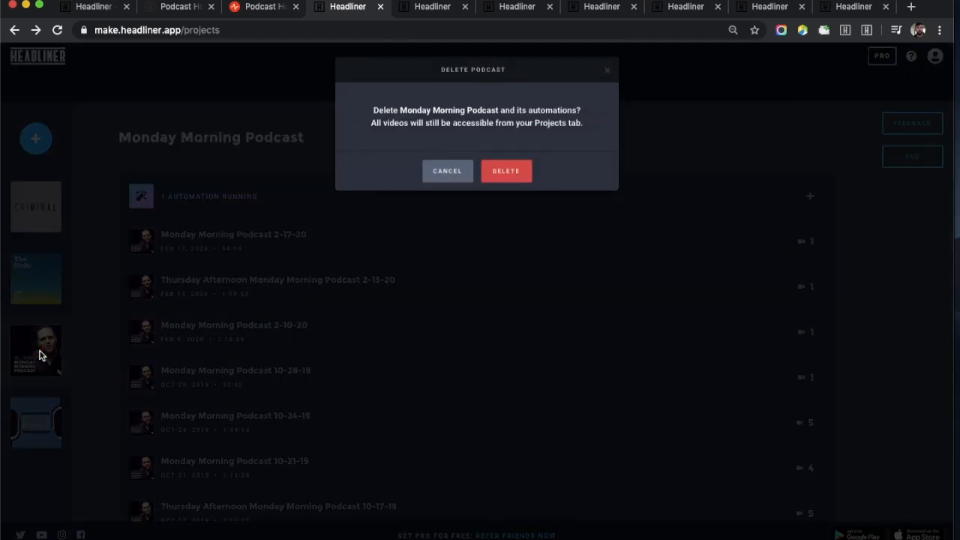
# Confirm deleting Monday Morning Podcast and its automations in the Delete Podcast dialog.
pyautogui.click(505, 171)
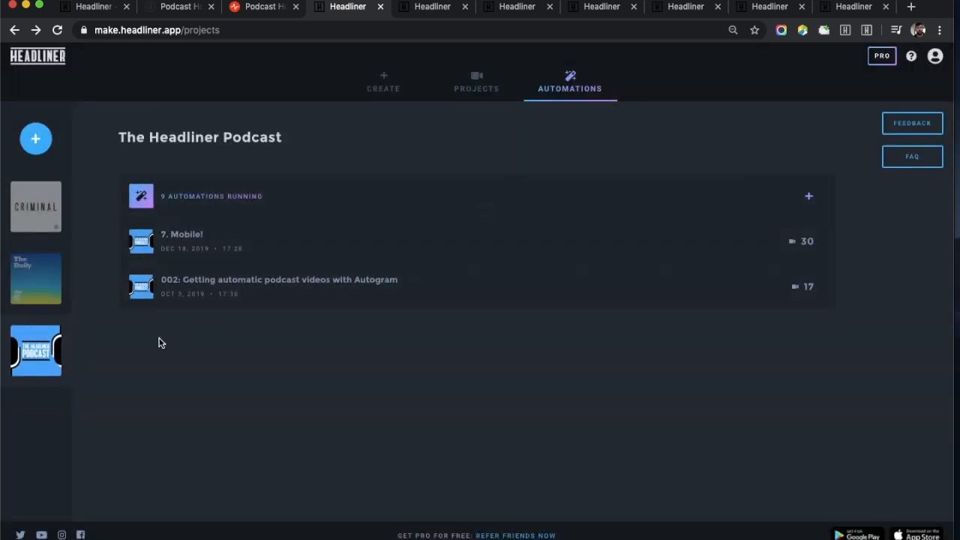
pyautogui.moveTo(72, 347)
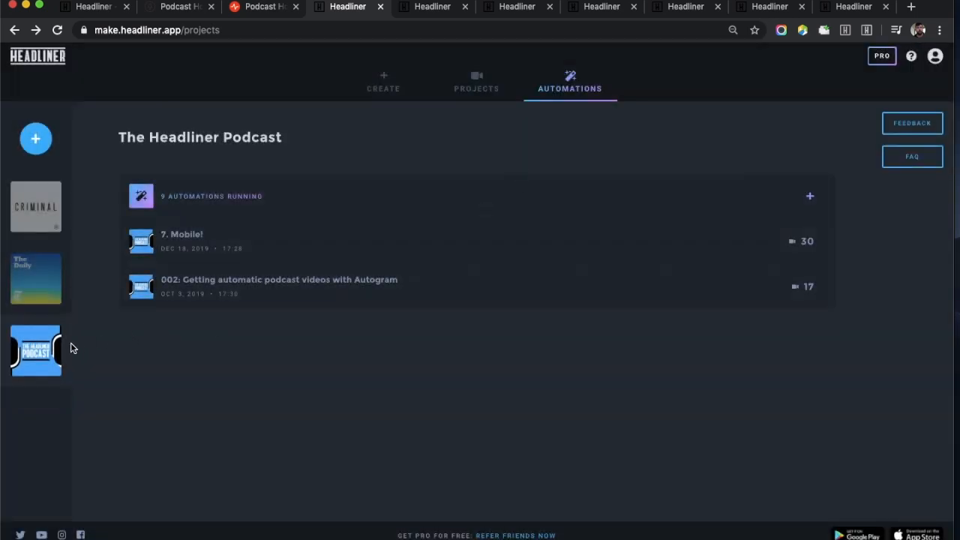
pyautogui.moveTo(591, 332)
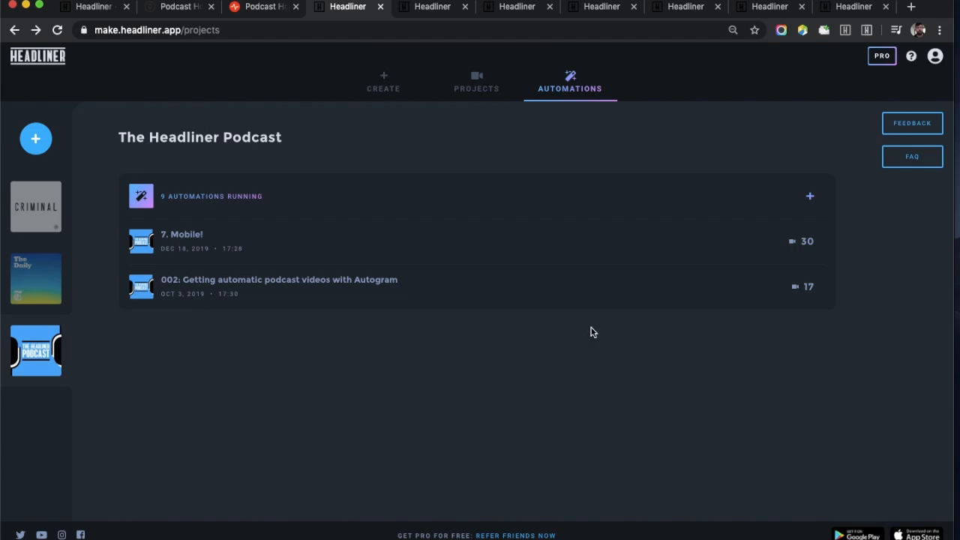
pyautogui.moveTo(810, 196)
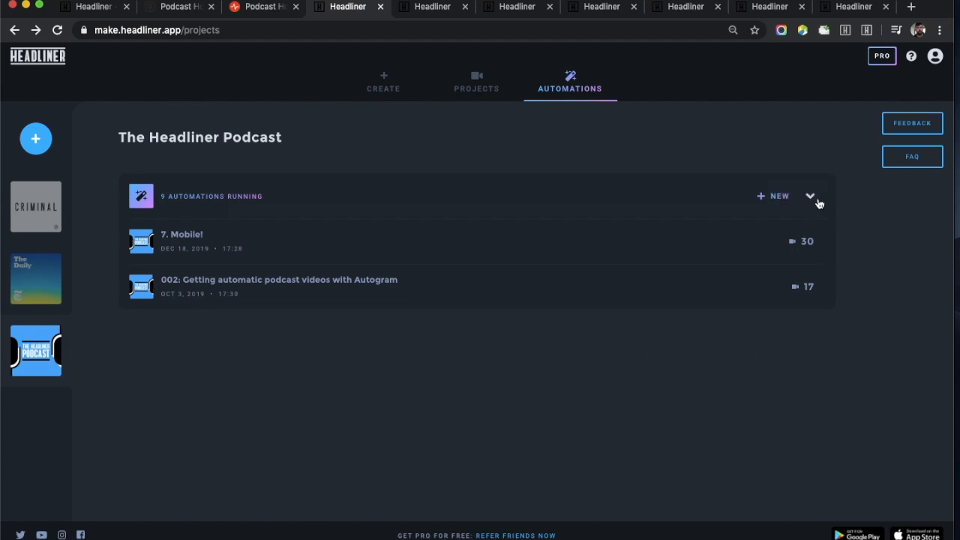
pyautogui.moveTo(762, 196)
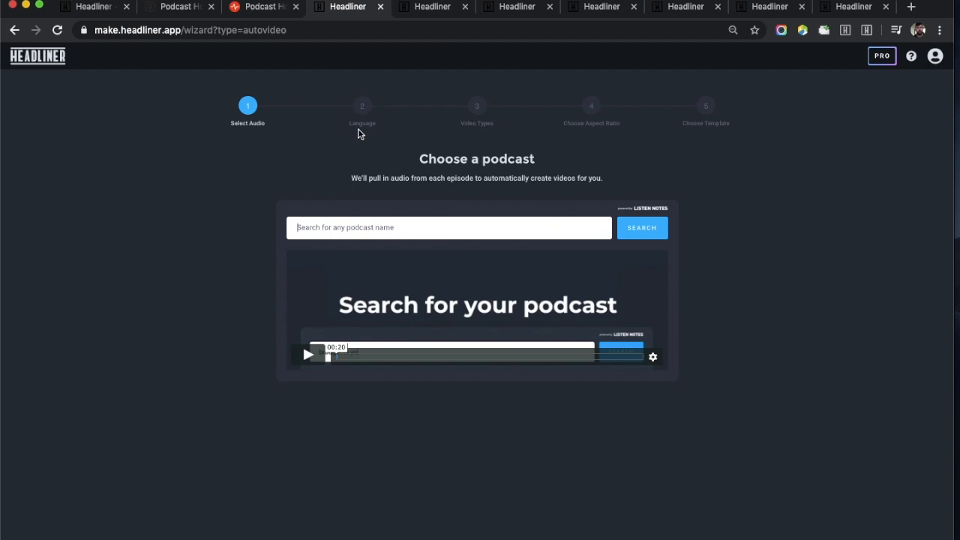
pyautogui.moveTo(374, 79)
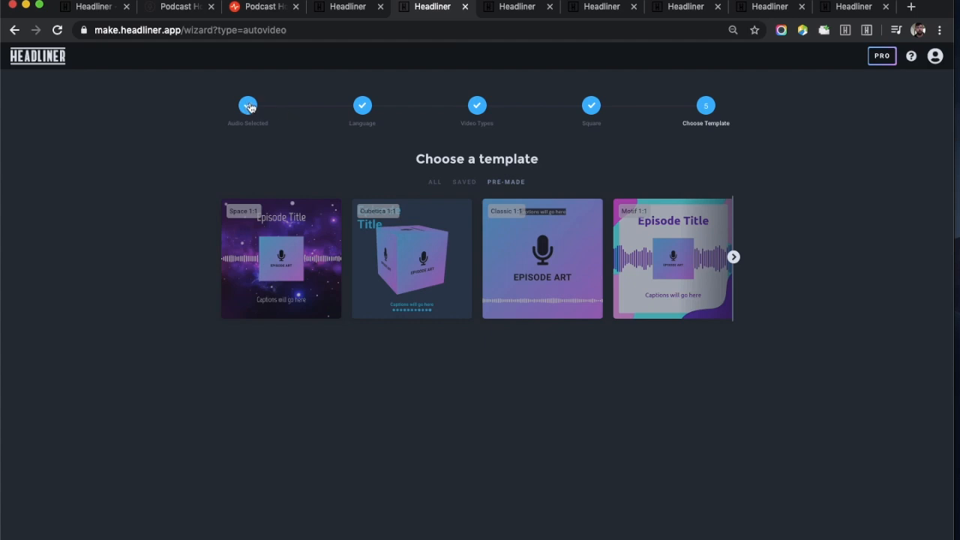
pyautogui.moveTo(495, 117)
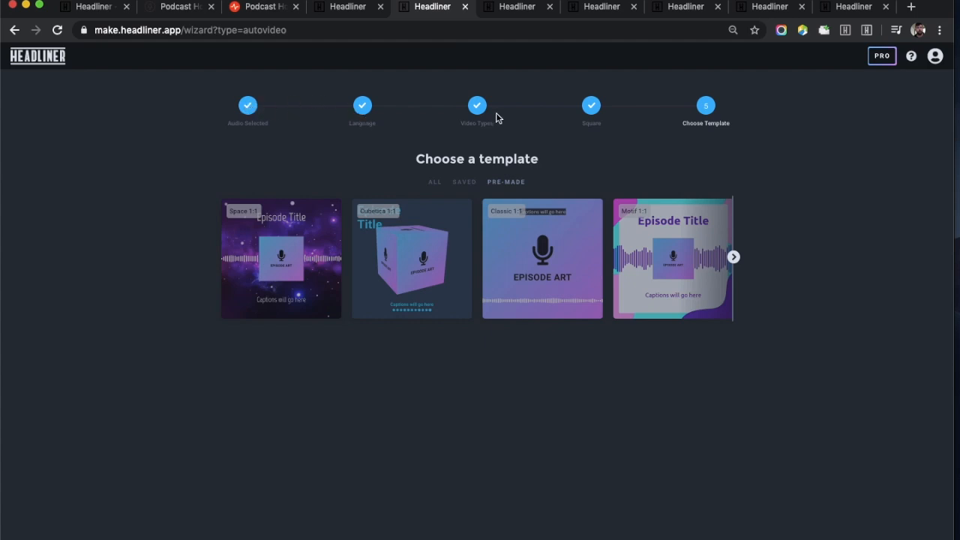
pyautogui.moveTo(485, 124)
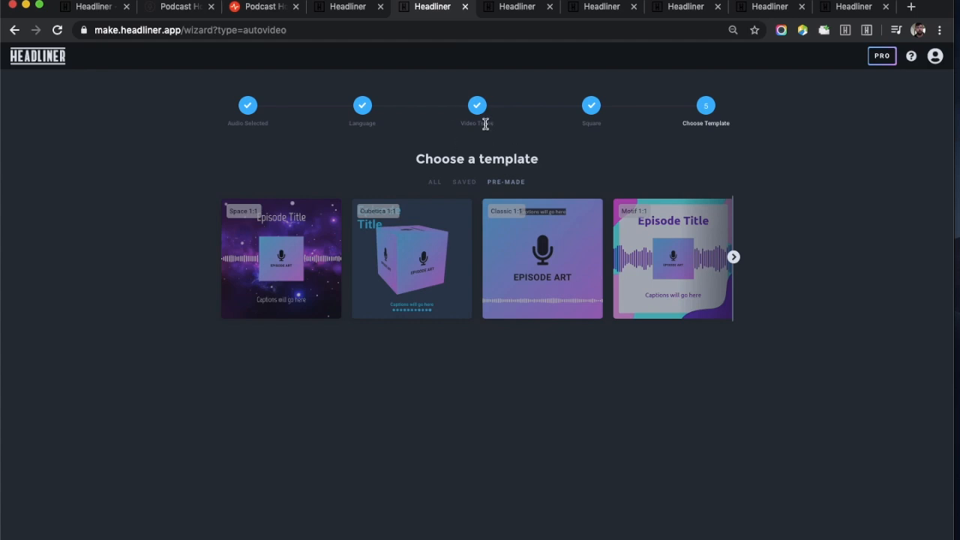
pyautogui.moveTo(613, 137)
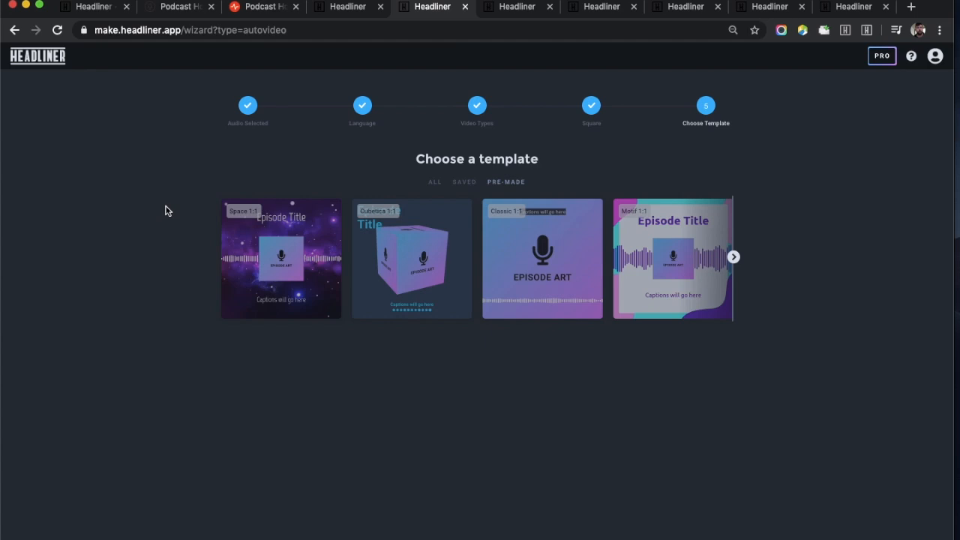
pyautogui.moveTo(383, 258)
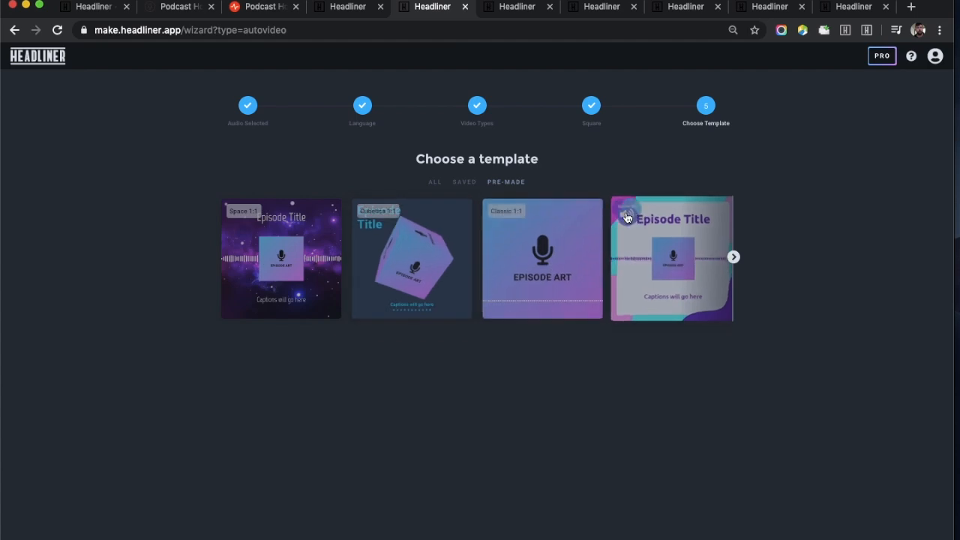
# Continue from Pre-made templates to the finished Space Jam: LIVE! share page.
pyautogui.click(732, 256)
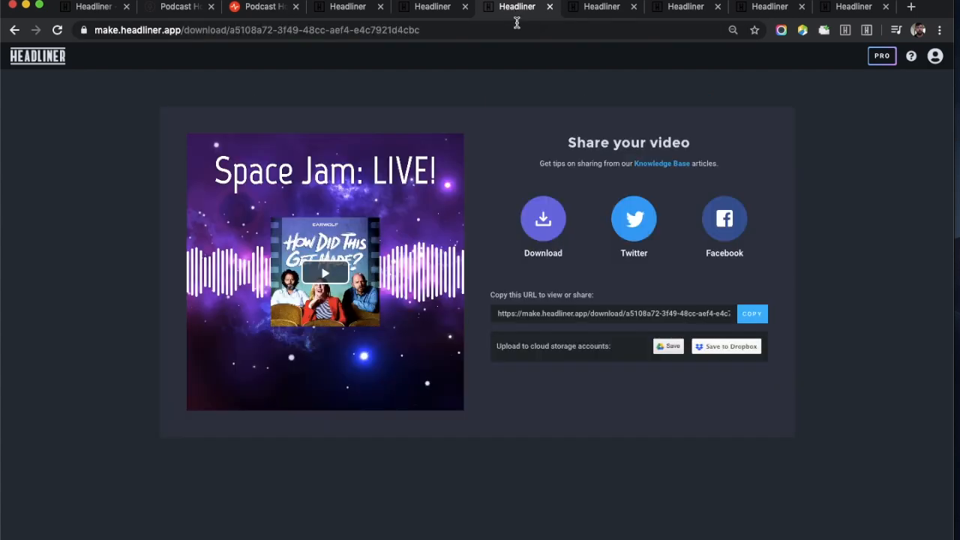
# Play and pause the Space Jam: LIVE preview, then view the Conan O'Brien cube and Bonus Episode pages.
pyautogui.click(325, 273)
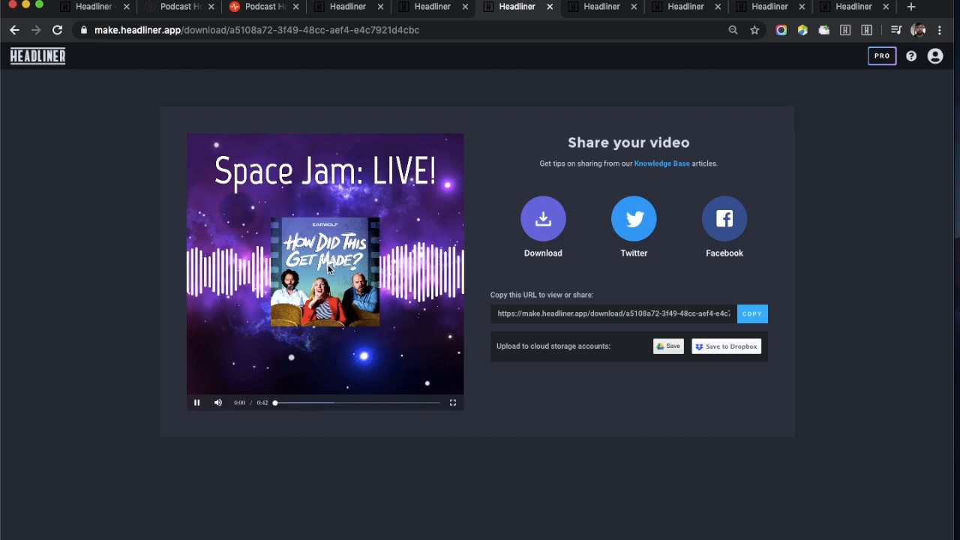
pyautogui.click(196, 402)
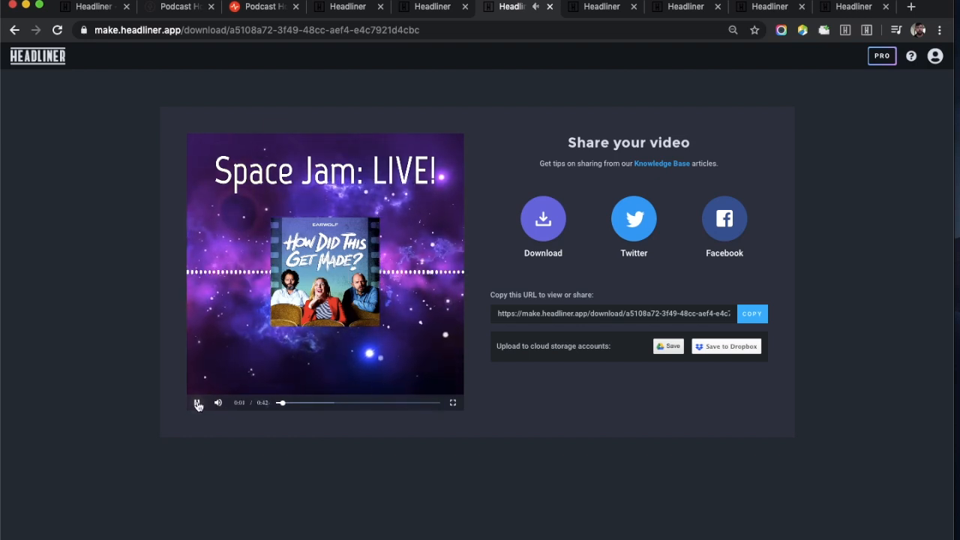
pyautogui.click(197, 403)
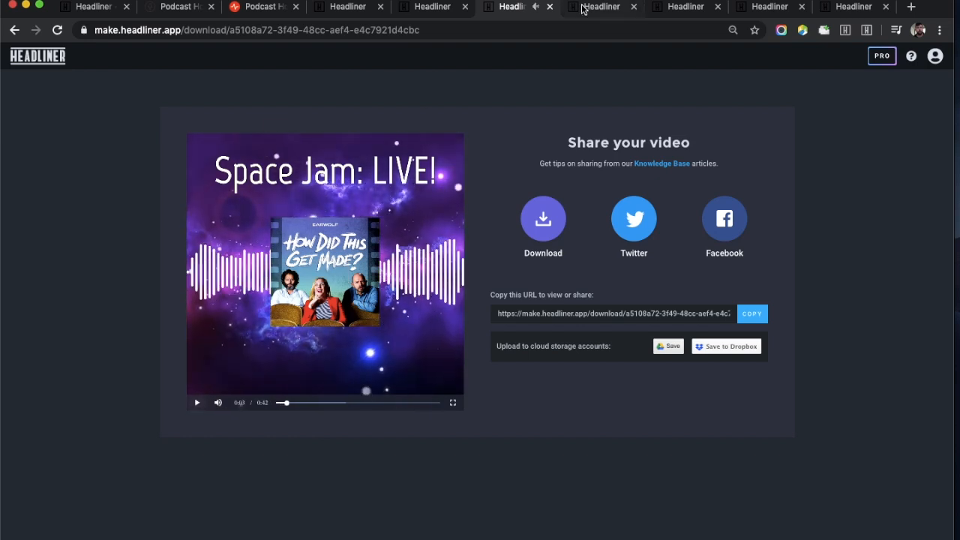
pyautogui.click(600, 7)
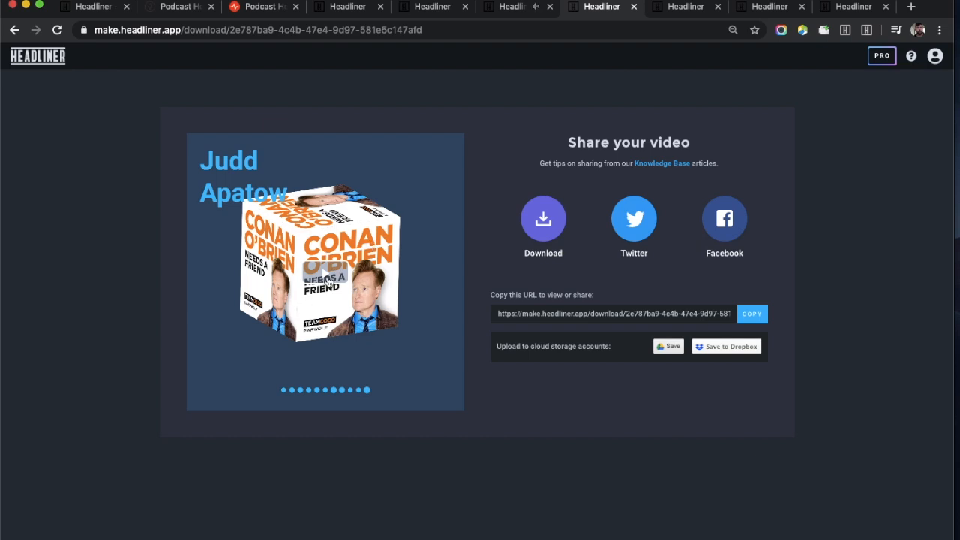
pyautogui.click(324, 262)
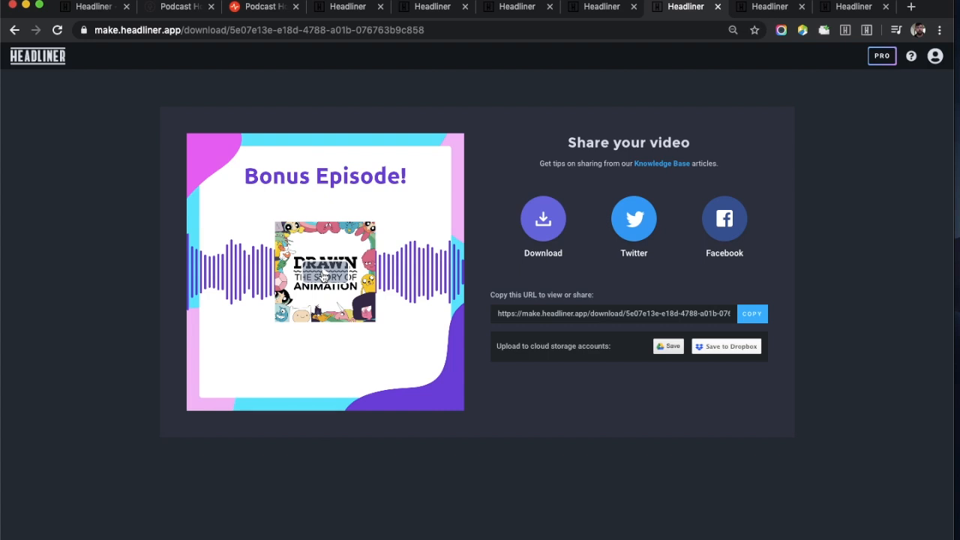
# Play the Bonus Episode and If I Were You previews, then play the Caribou - Home preview.
pyautogui.click(325, 271)
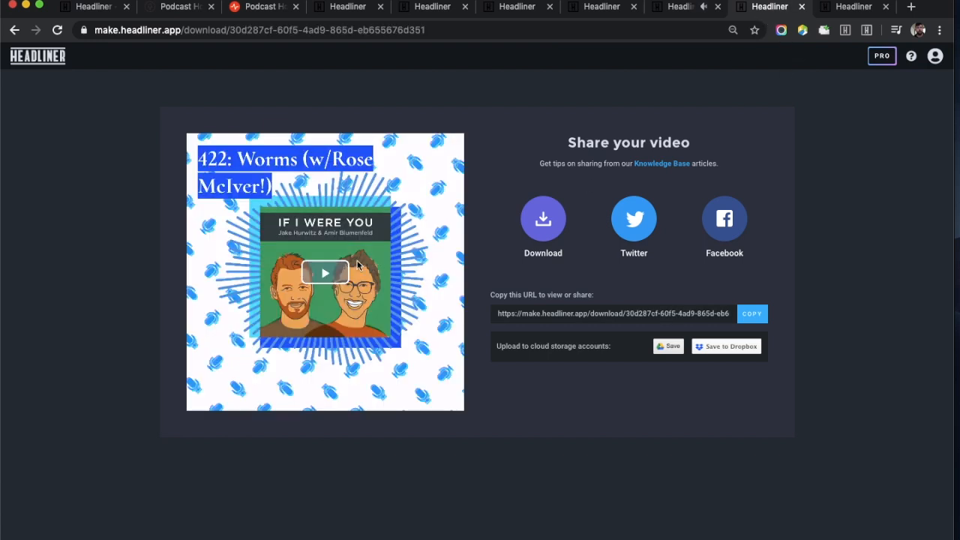
pyautogui.moveTo(443, 169)
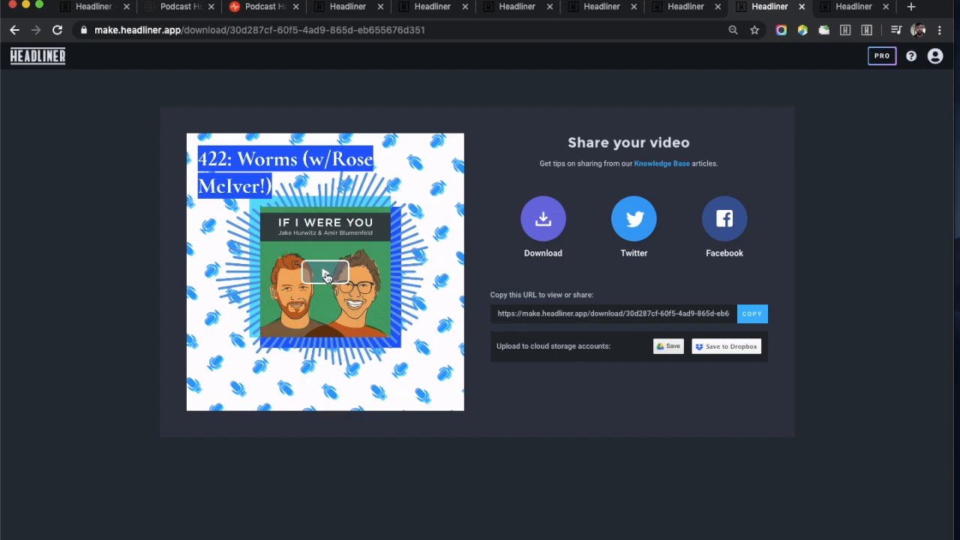
pyautogui.click(325, 273)
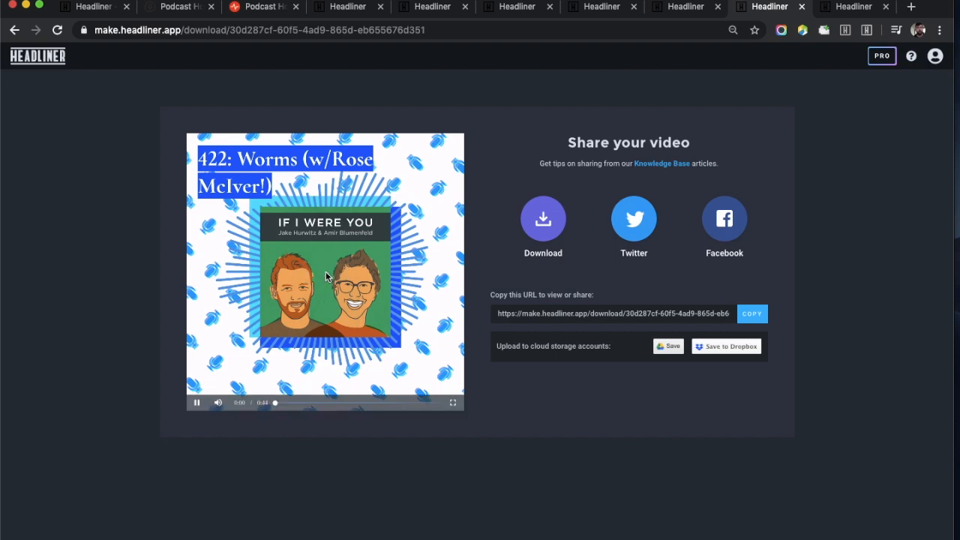
pyautogui.click(197, 403)
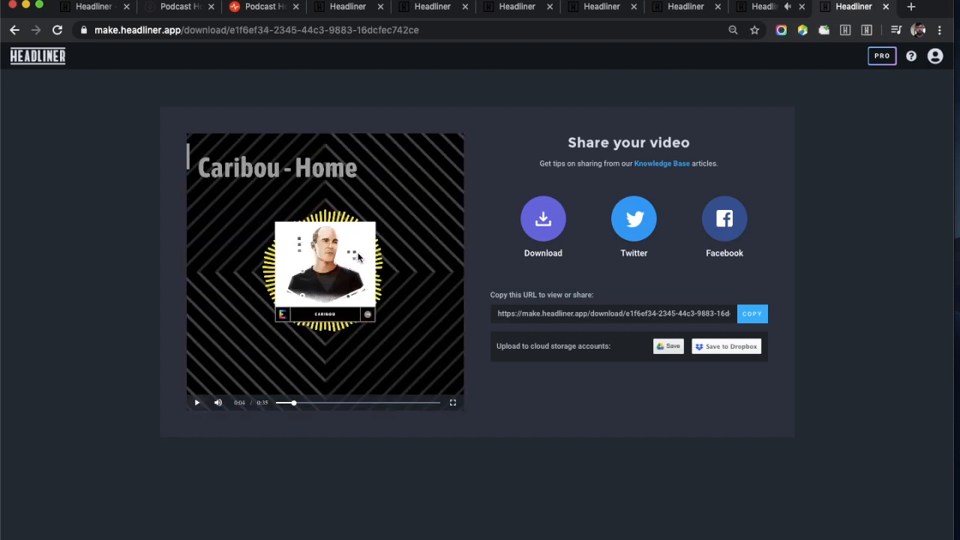
pyautogui.click(196, 402)
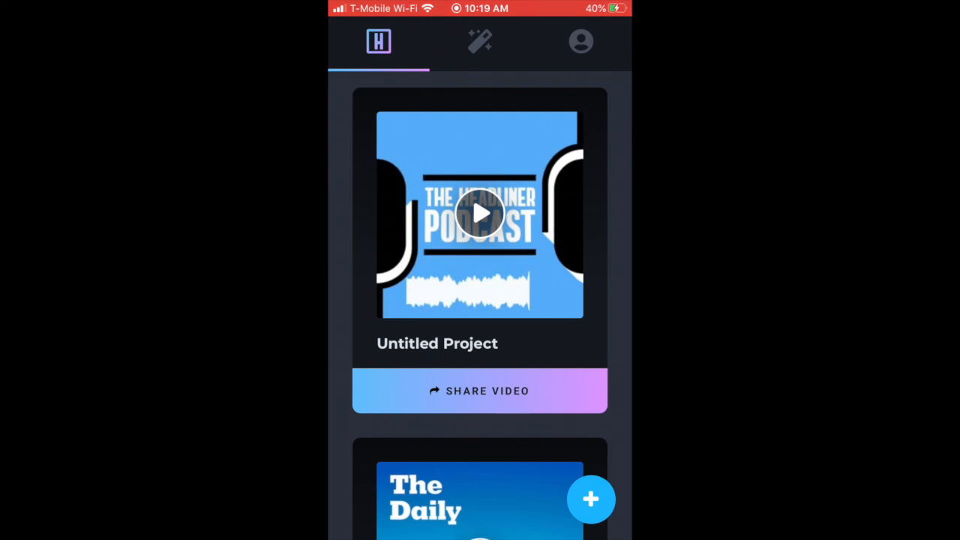
# Create a new Audiogram using The Headliner Podcast, found by searching 'Headliner', as audio source.
pyautogui.click(591, 498)
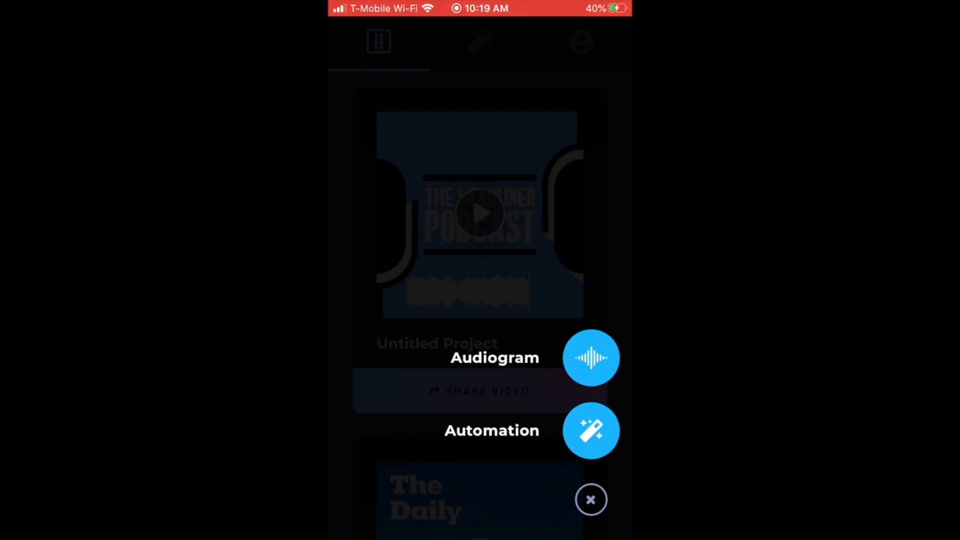
pyautogui.click(591, 357)
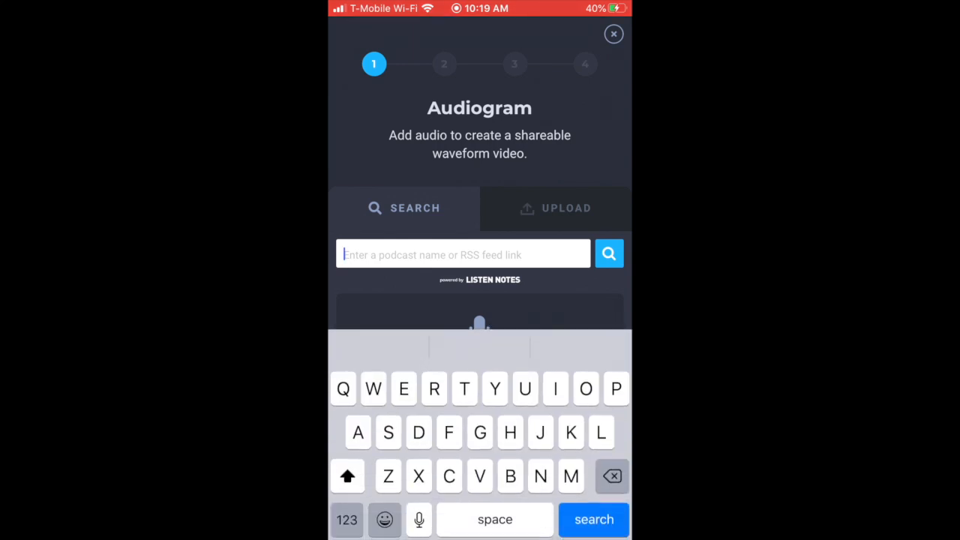
pyautogui.write('Headliner')
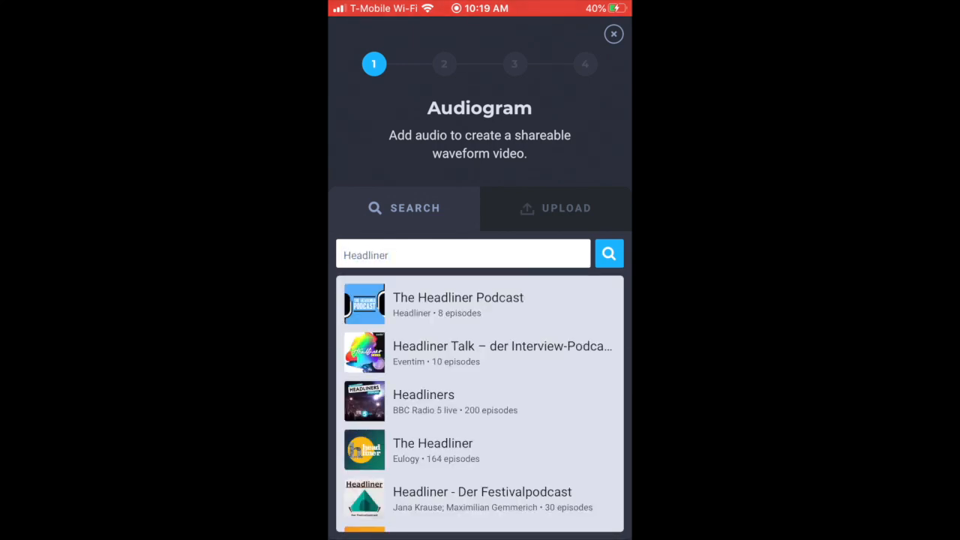
pyautogui.click(457, 297)
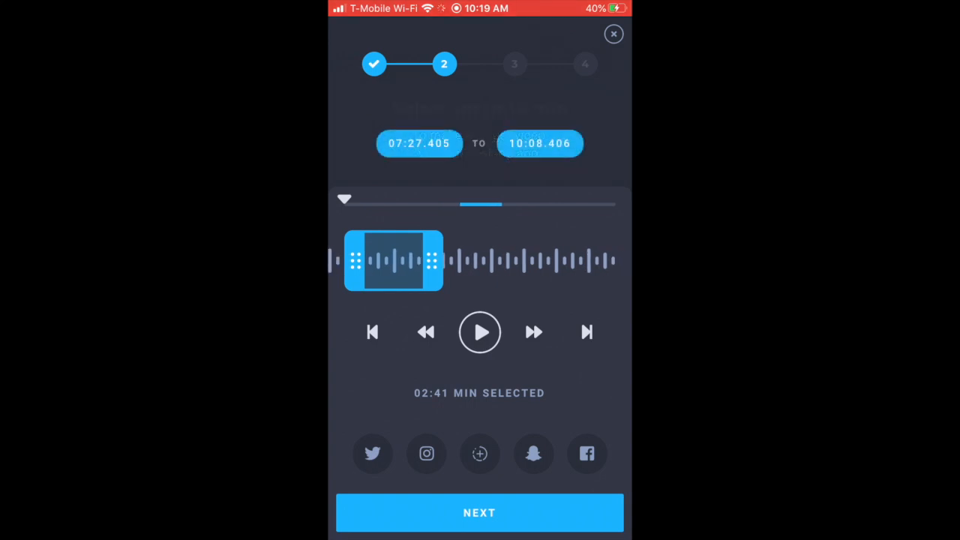
# Keep the 02:41 clip (07:27–10:08) and choose the Square aspect ratio.
pyautogui.click(479, 512)
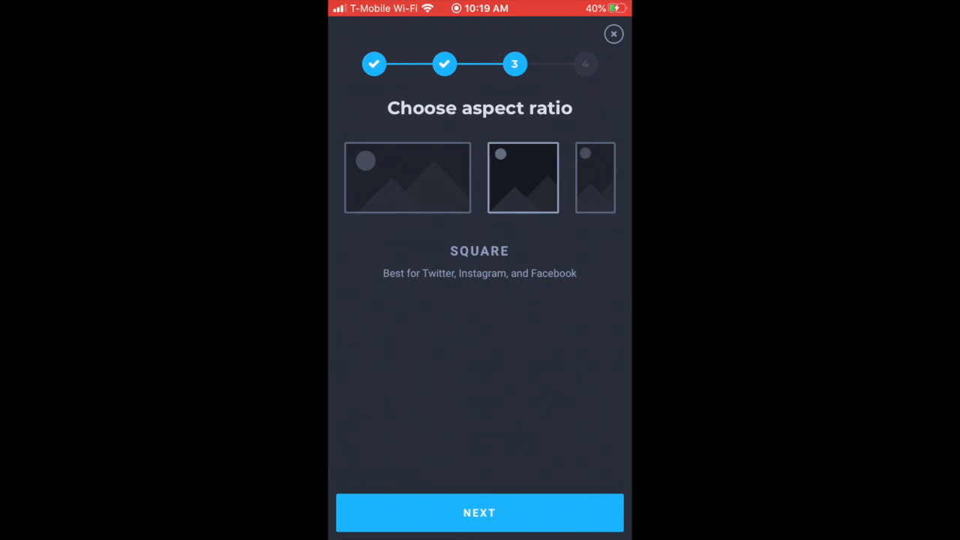
pyautogui.click(479, 512)
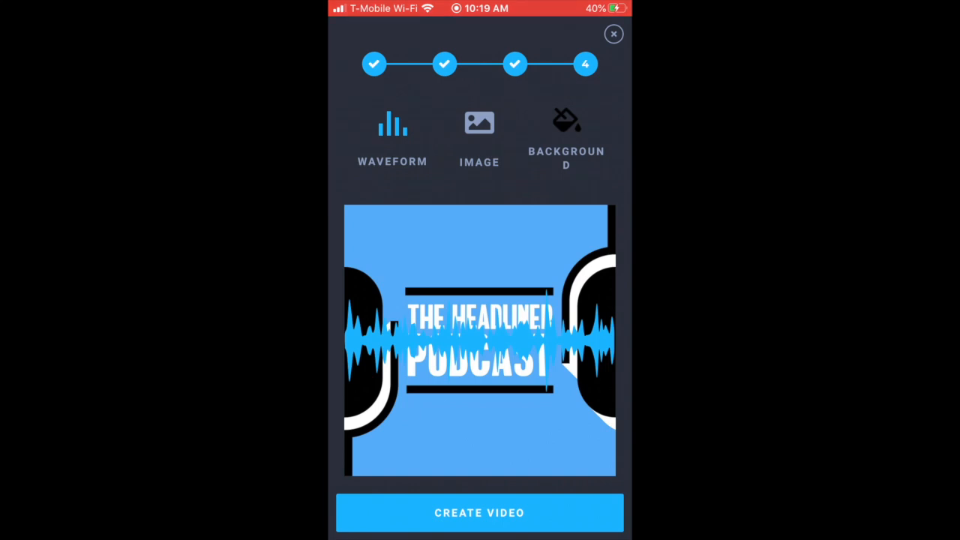
# Give the waveform a white custom colour and position it beneath the podcast title.
pyautogui.click(392, 139)
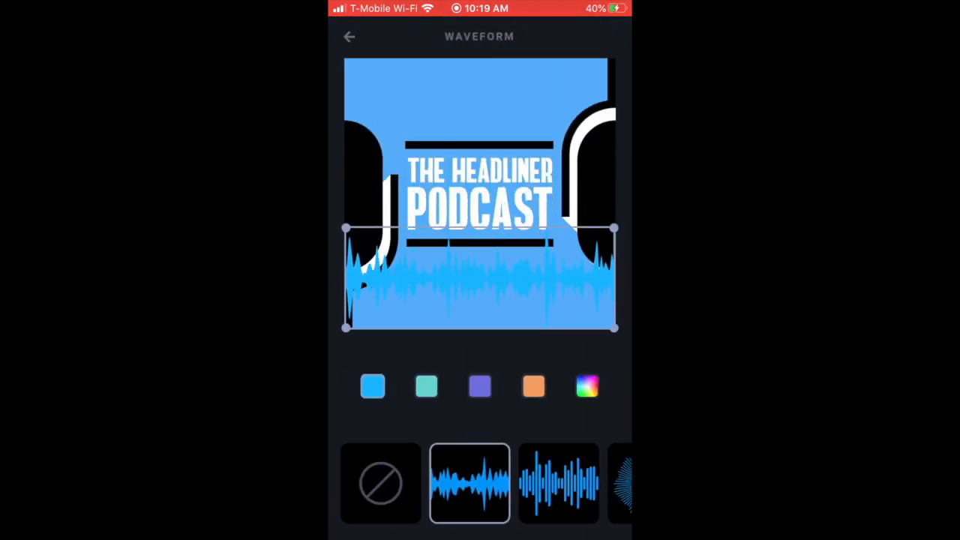
pyautogui.click(587, 386)
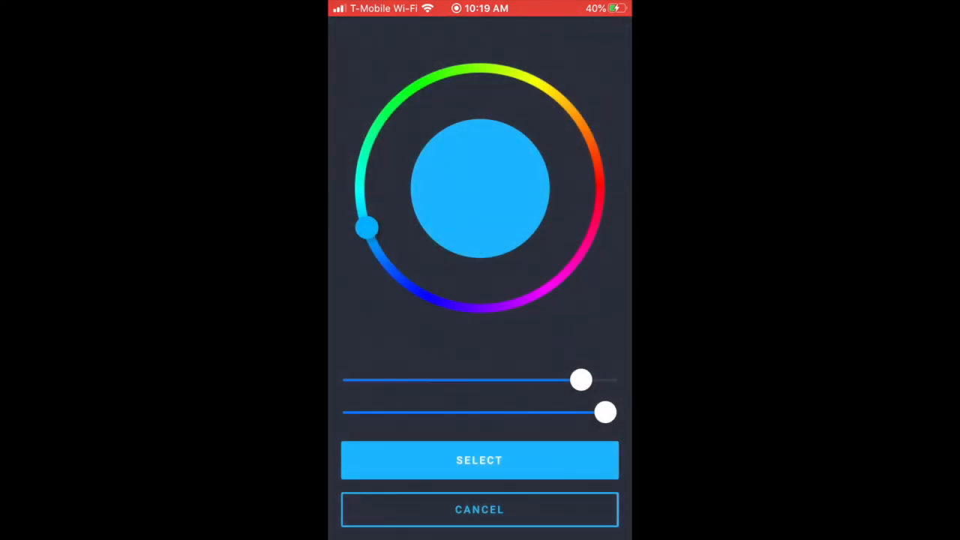
pyautogui.click(479, 459)
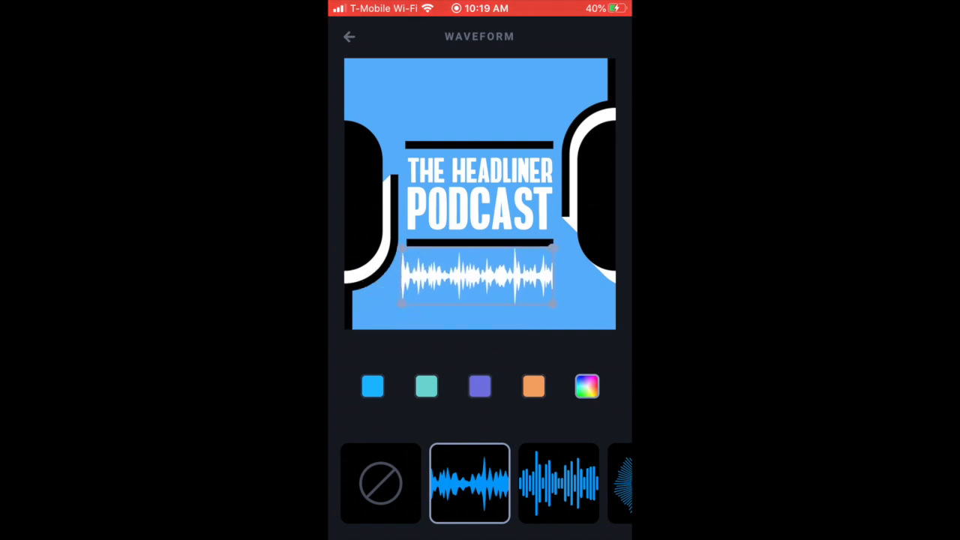
pyautogui.hscroll(-3)
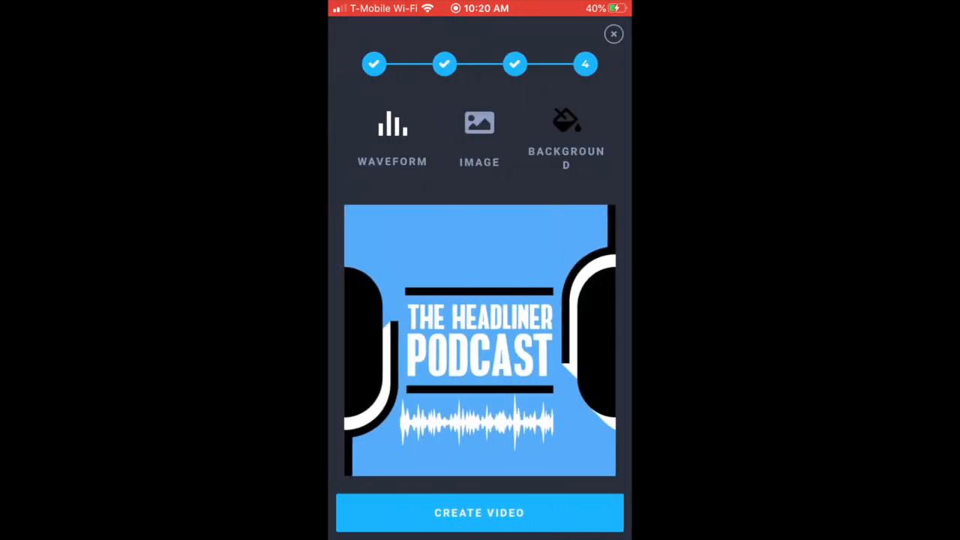
# Leave the background colour unchanged and start rendering the square audiogram with Create Video.
pyautogui.click(565, 131)
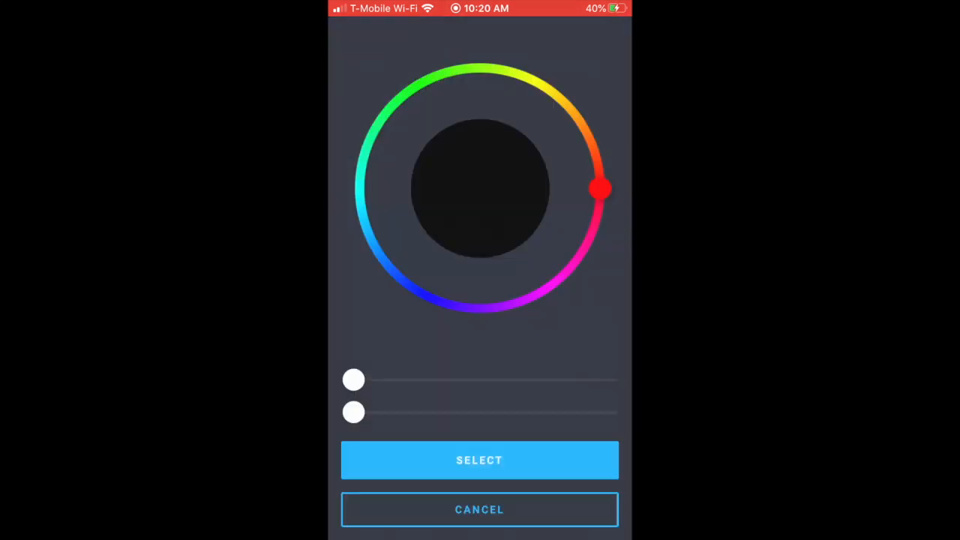
pyautogui.click(479, 459)
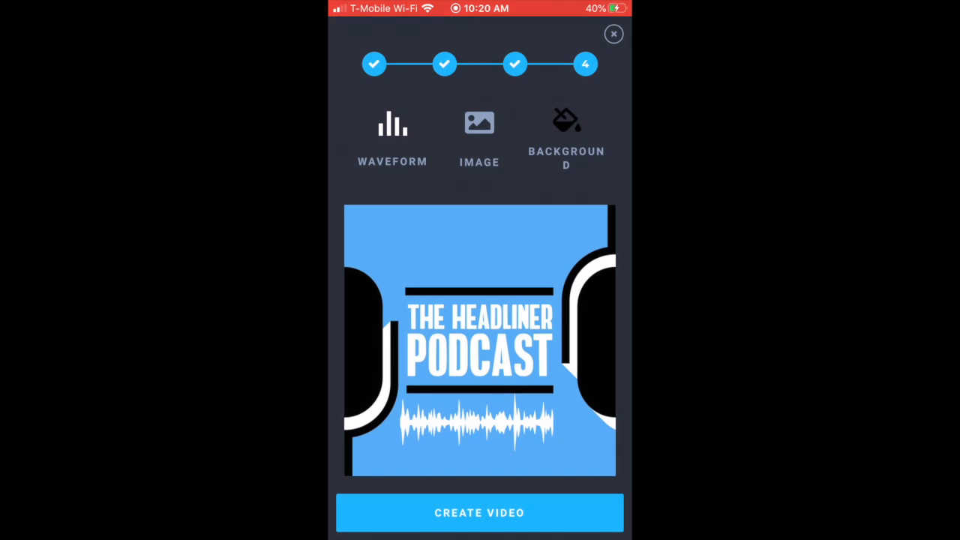
pyautogui.click(479, 512)
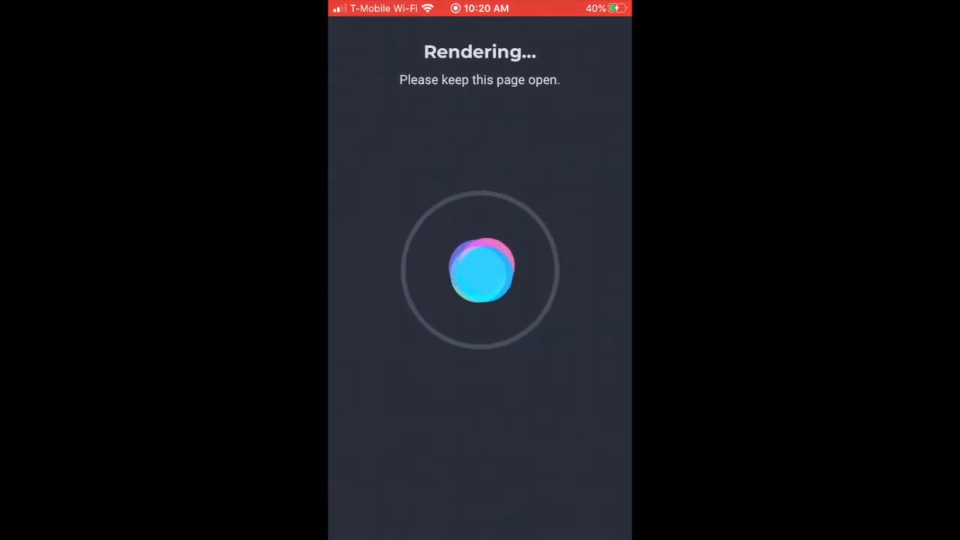